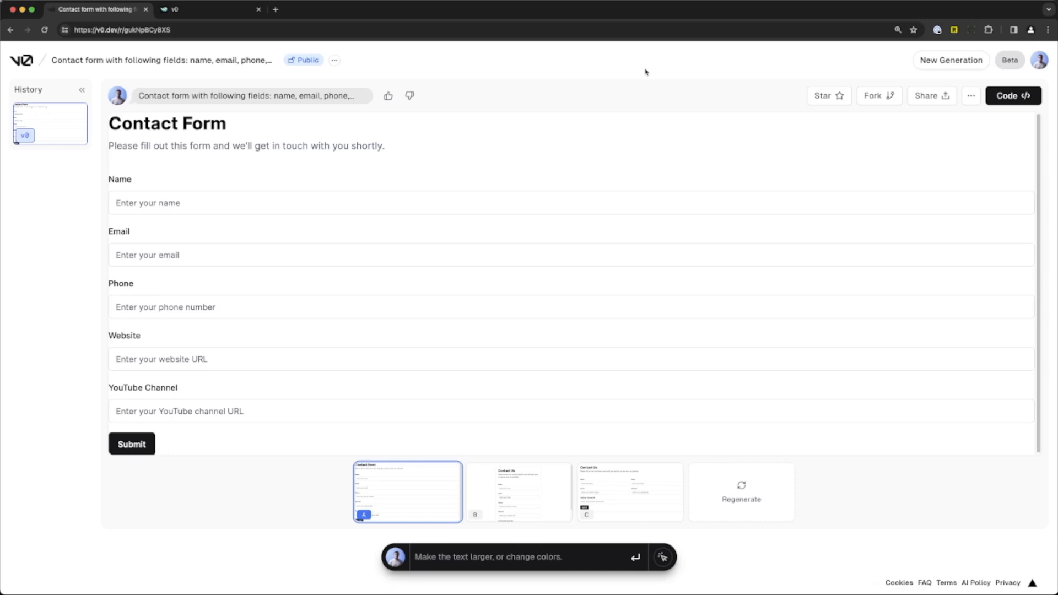
Preview contact form variants B and C, then return to variant B.
click(518, 492)
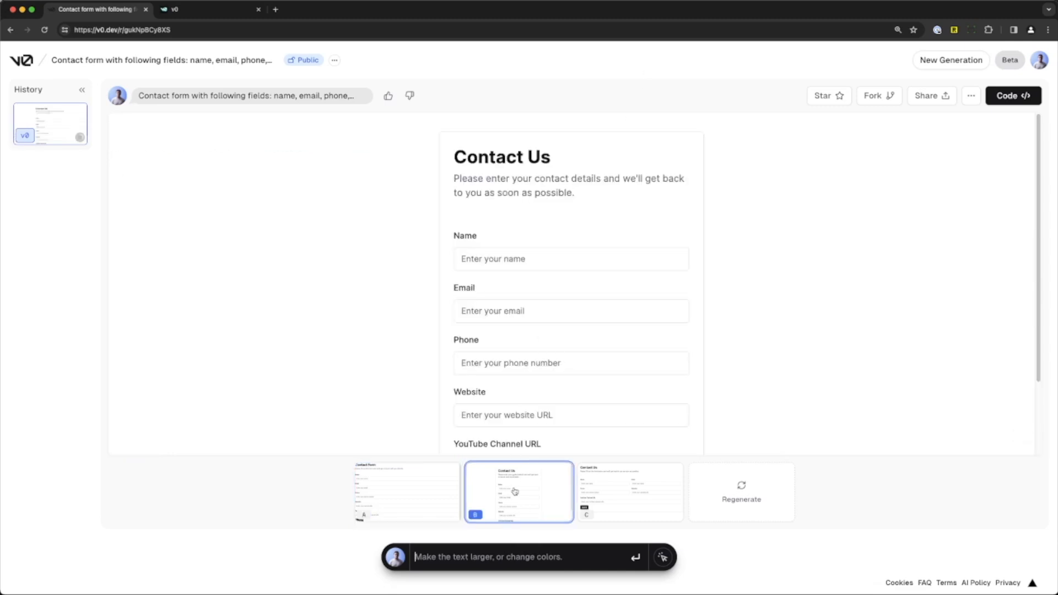
scroll(down, 3)
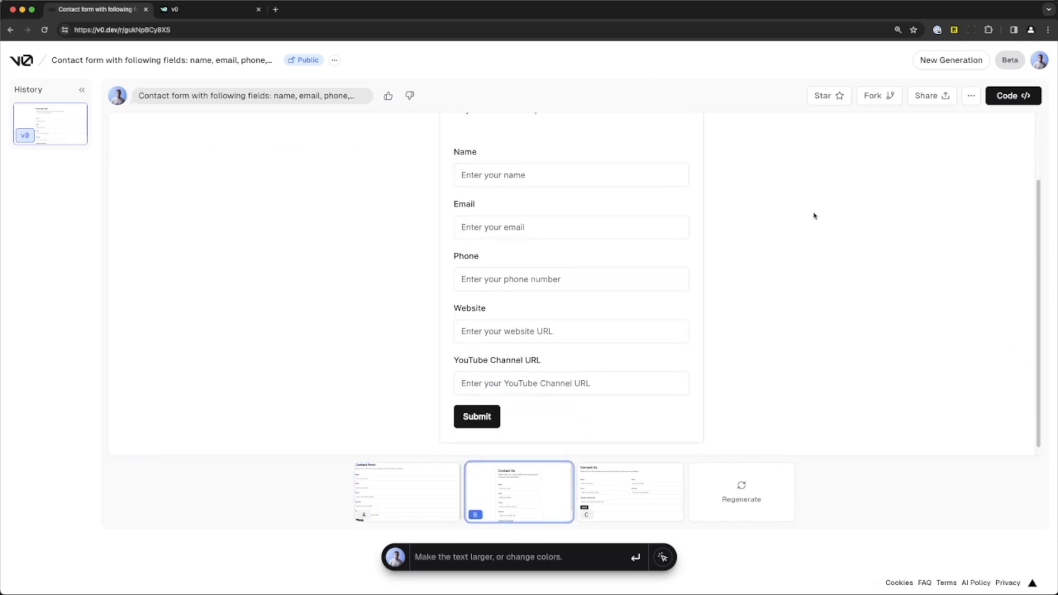
click(630, 492)
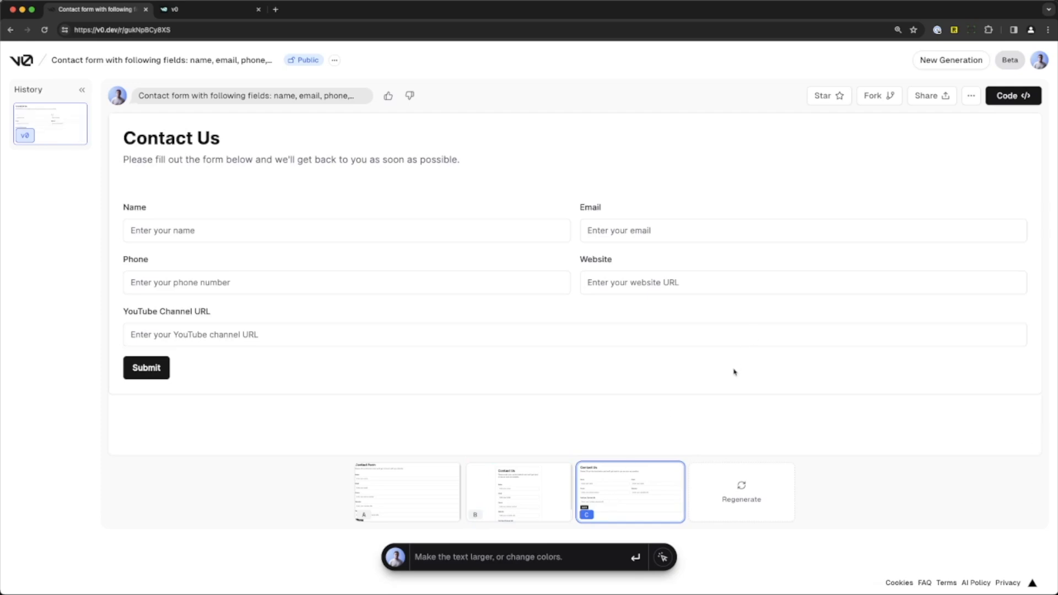
click(518, 491)
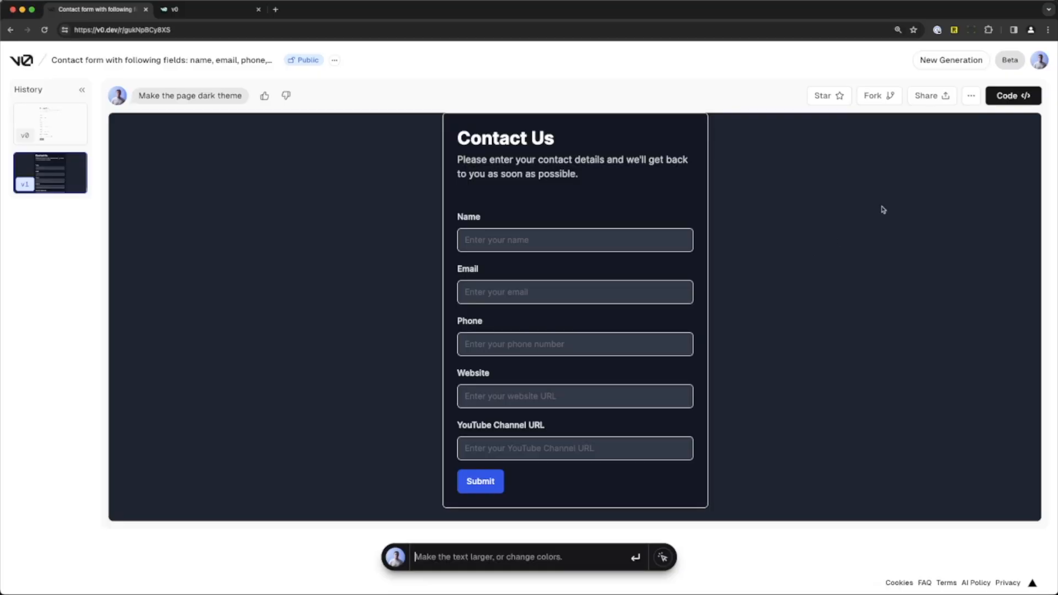
Go to the v0 FAQ page from the footer.
click(1012, 95)
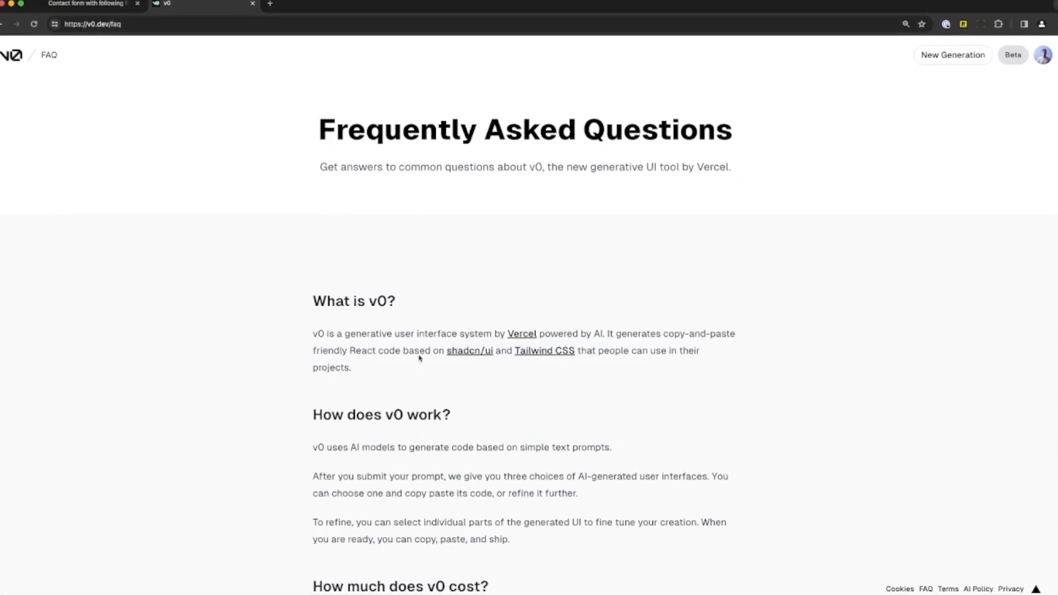
Highlight the shadcn/ui and Tailwind CSS phrase, then return to the v0 home page.
drag(395, 354, 581, 354)
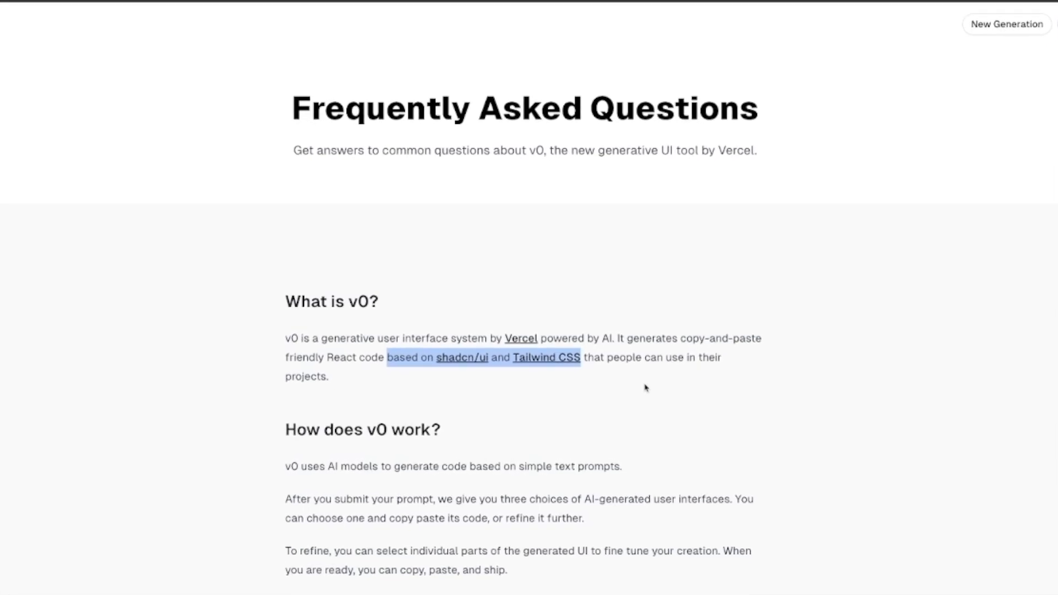
click(317, 9)
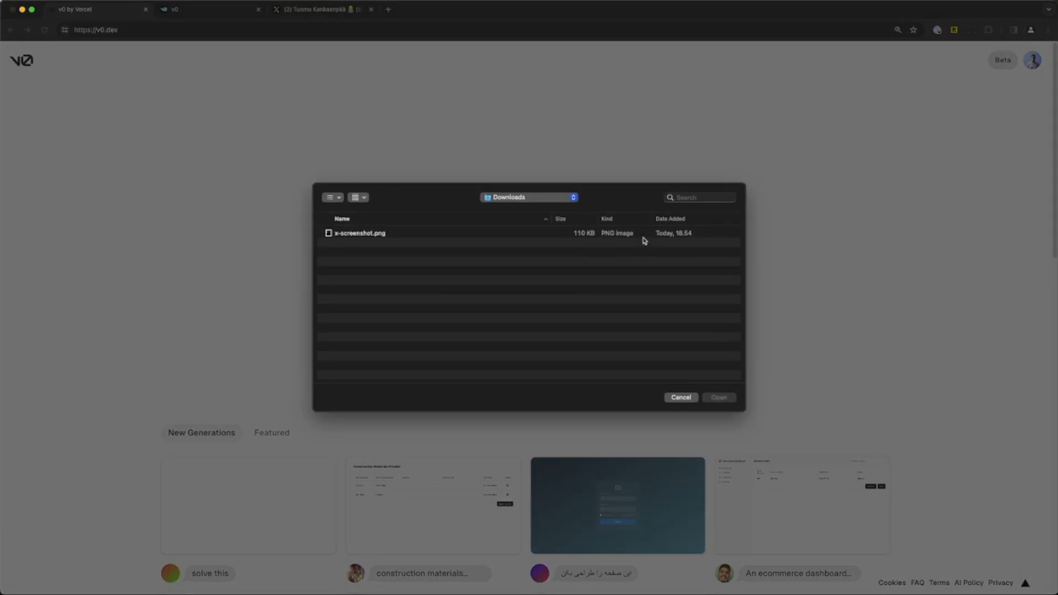
Attach x-screenshot.png from Downloads and submit it for generation.
click(359, 232)
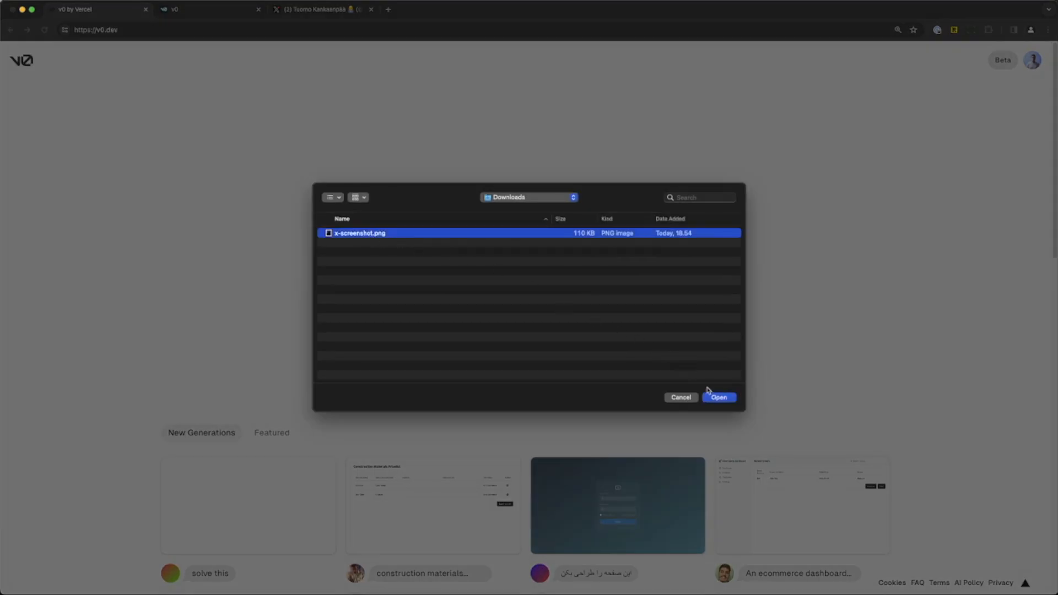
click(717, 396)
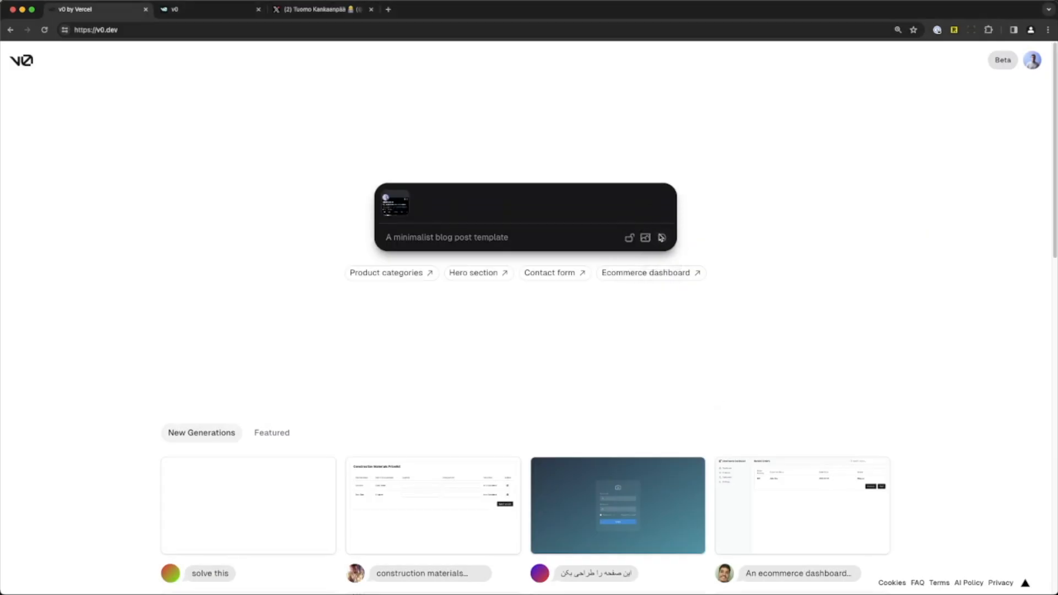
click(525, 216)
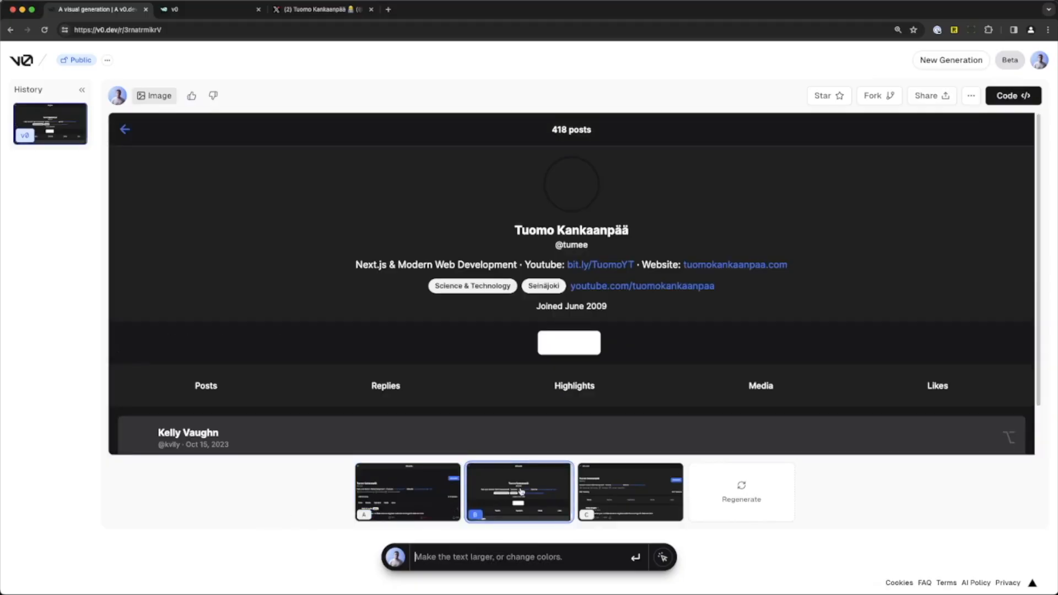
Preview profile page variants C and B, then show the React code for B.
click(629, 491)
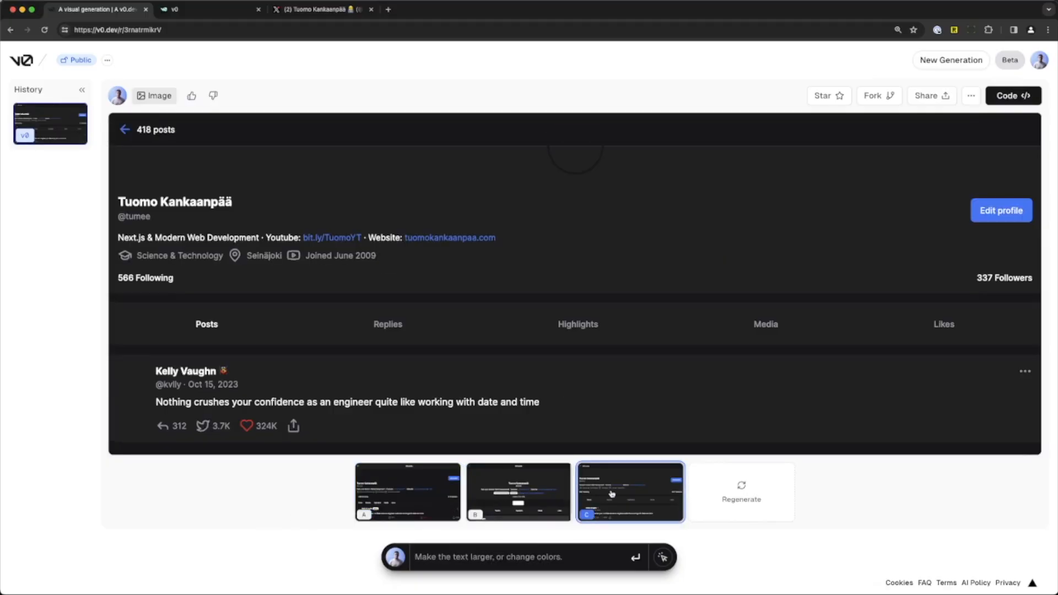
click(518, 491)
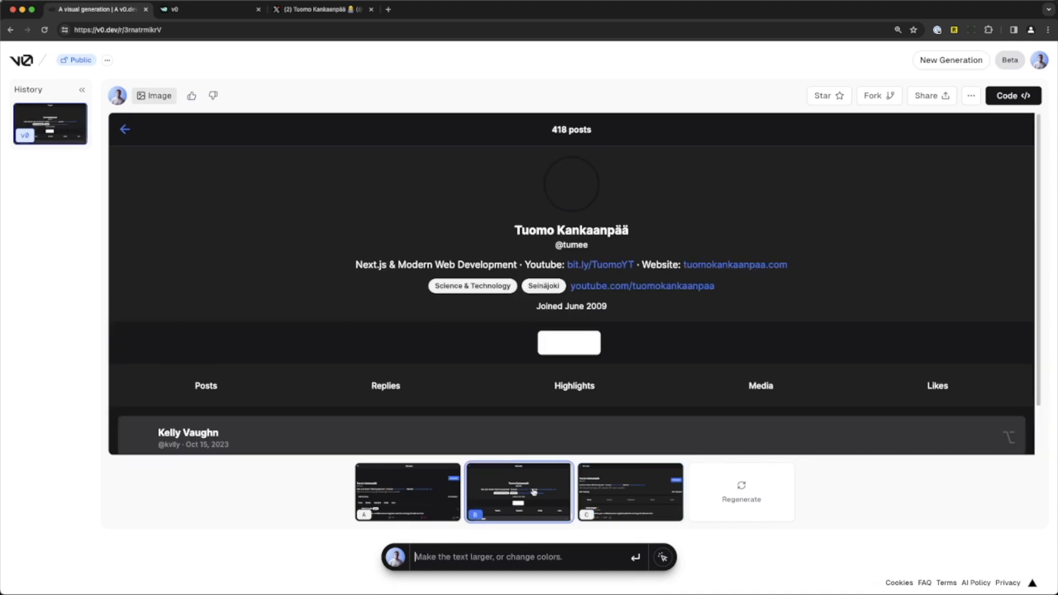
click(1012, 95)
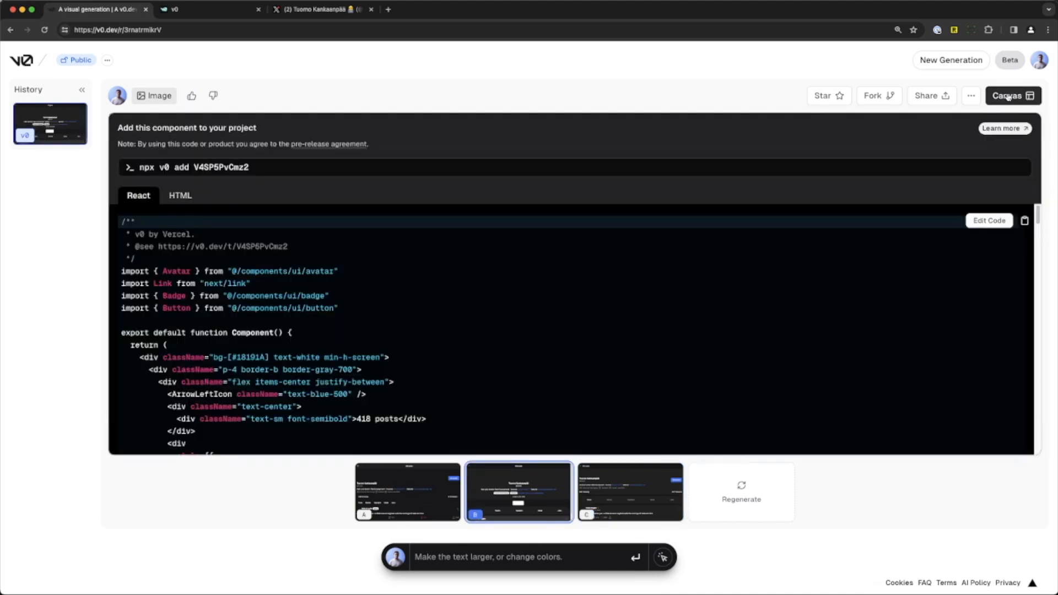